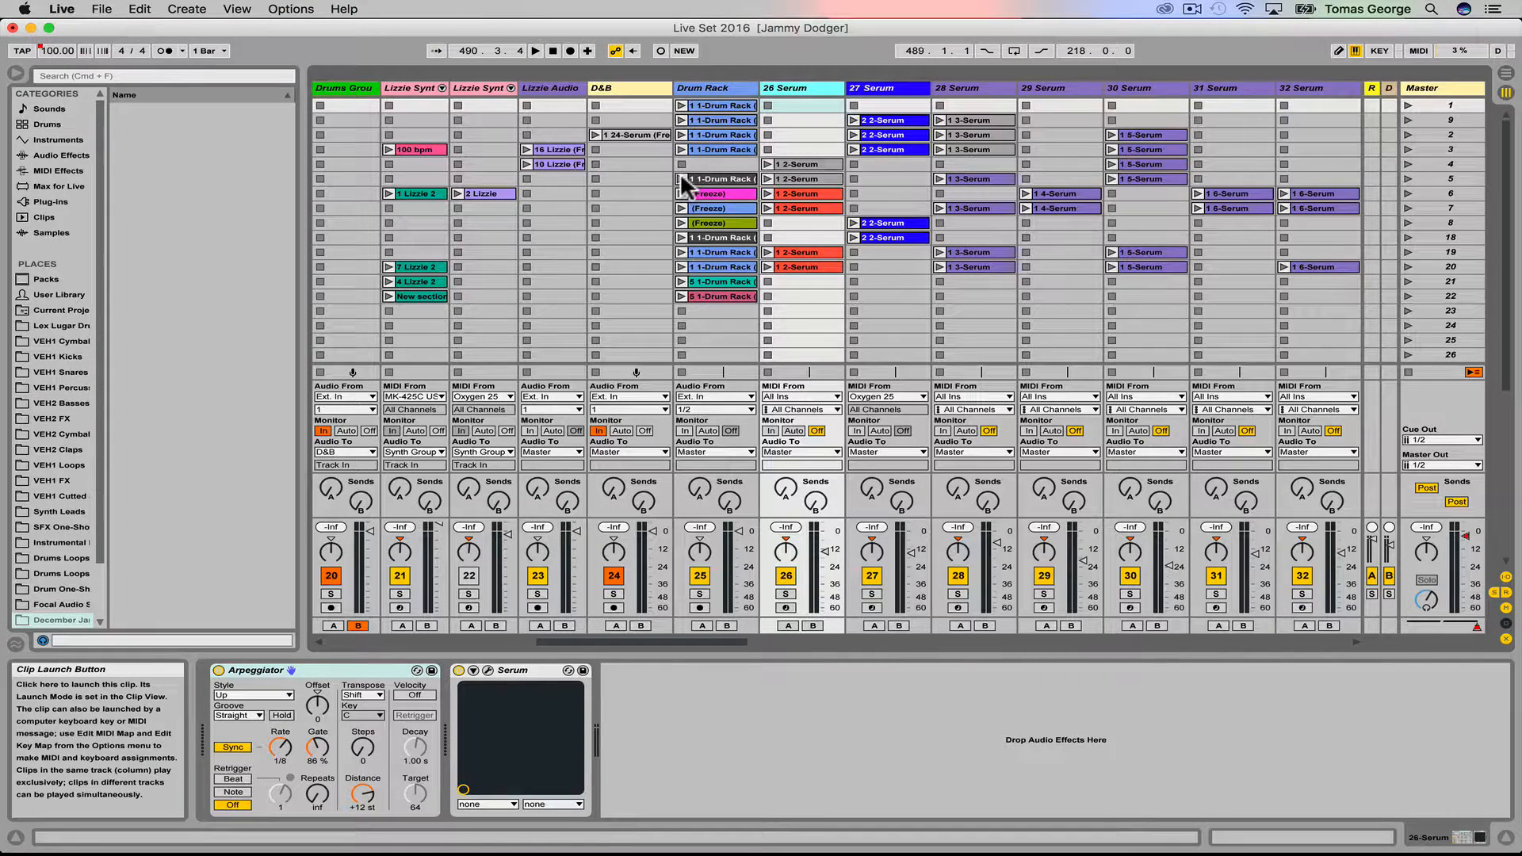
mouse_move(427, 175)
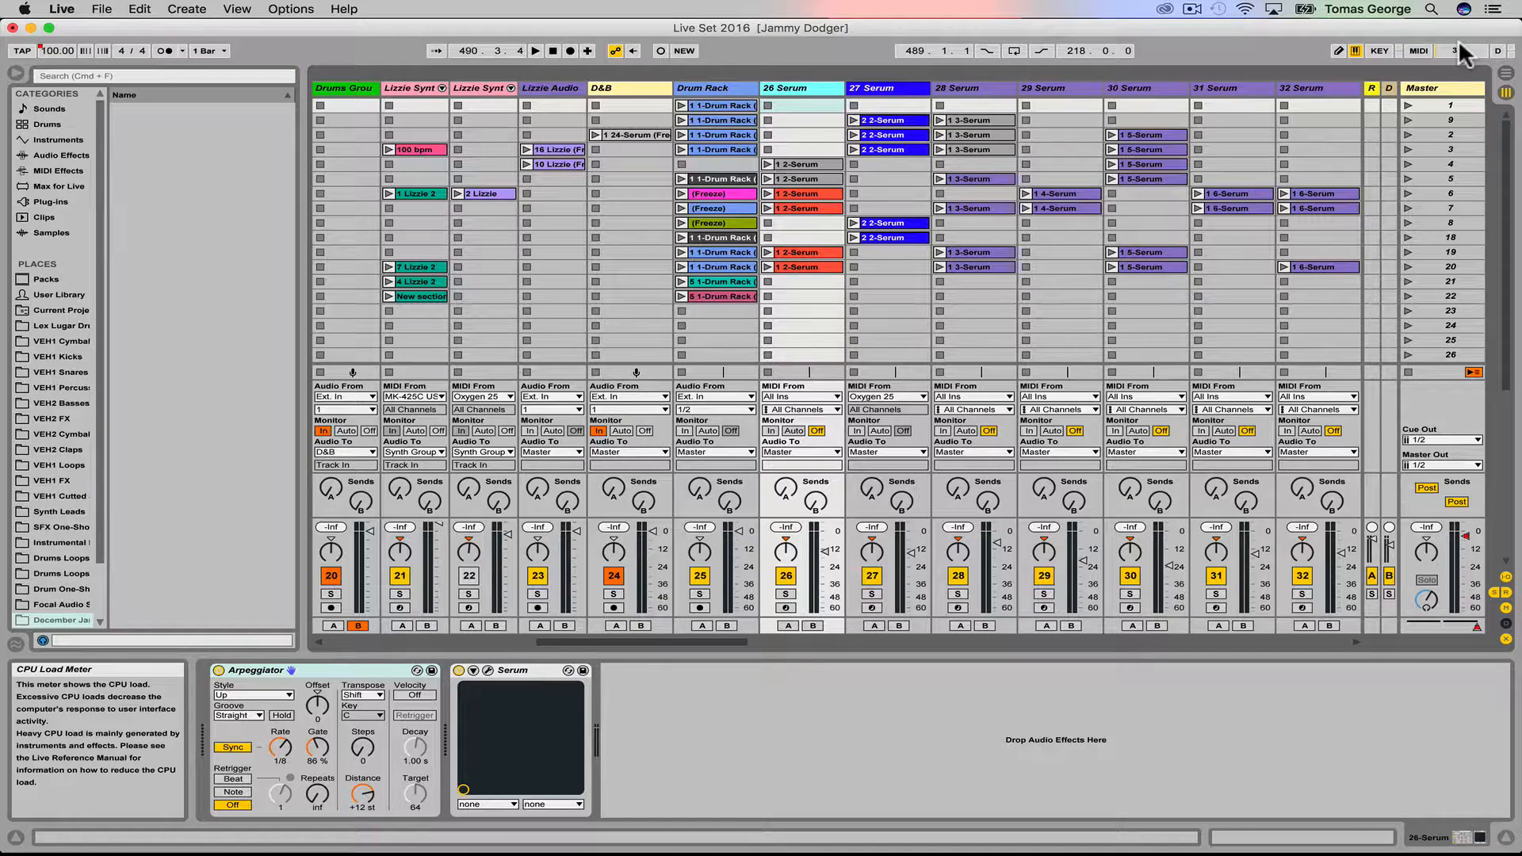
mouse_move(978, 94)
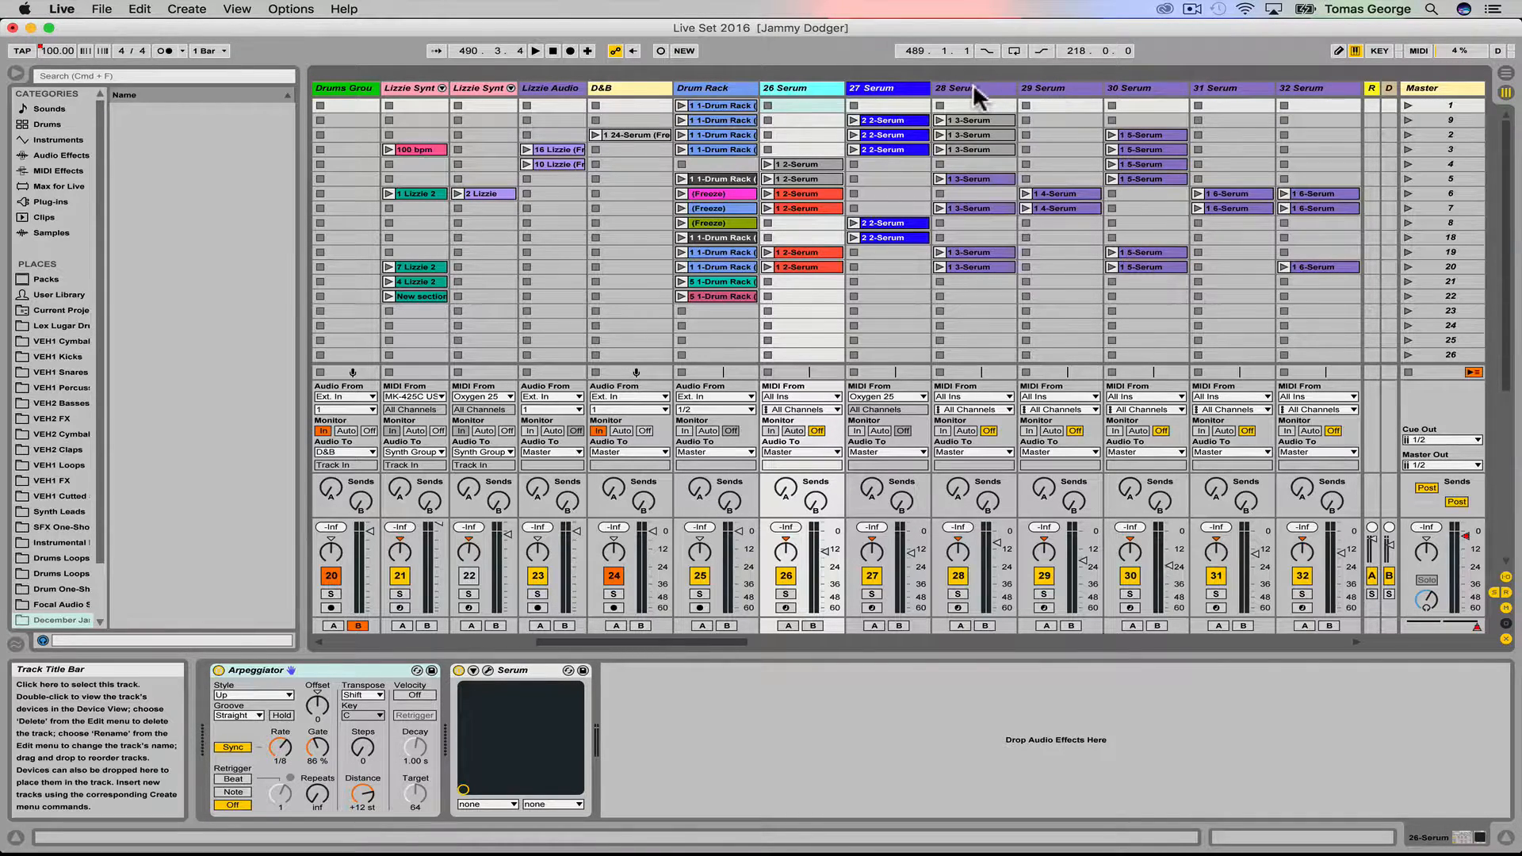
- Duplicate track 28 Serum with Cmd+D, creating 29 Serum with the same 1 3-Serum clips
click(970, 89)
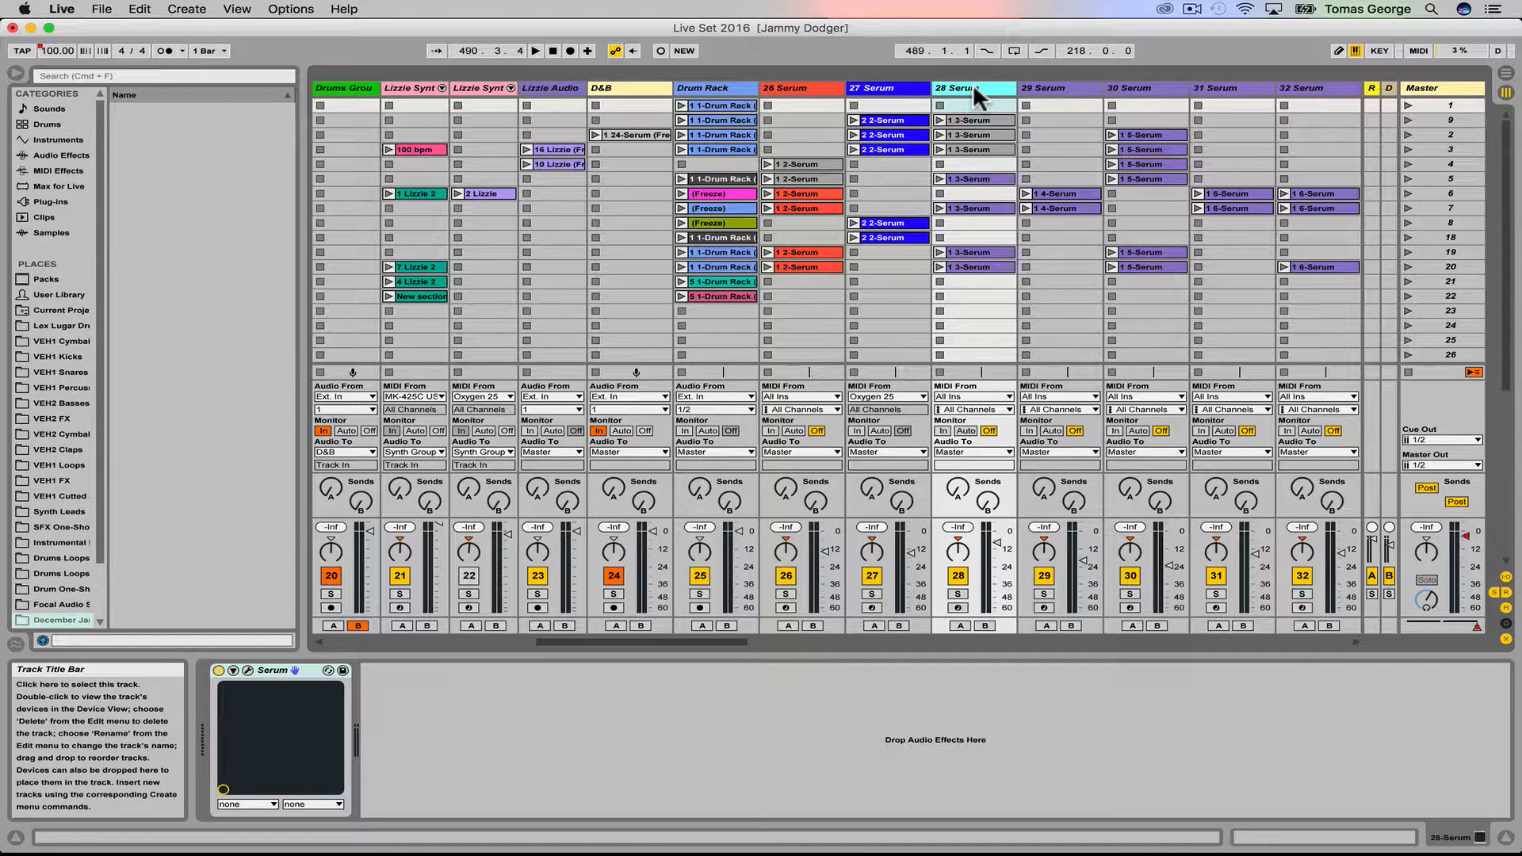
key(cmd+d)
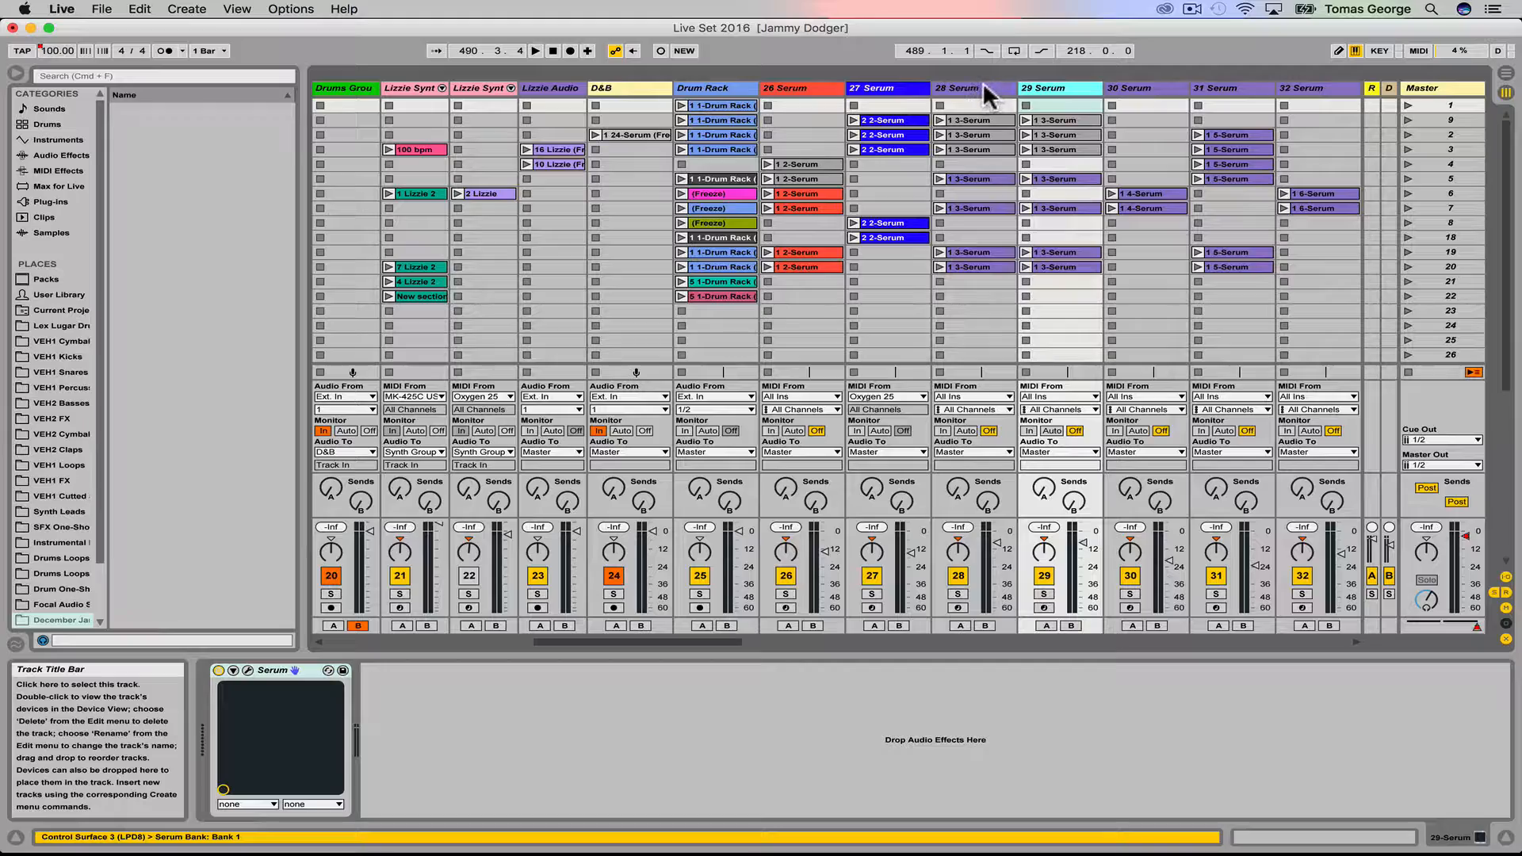
click(958, 89)
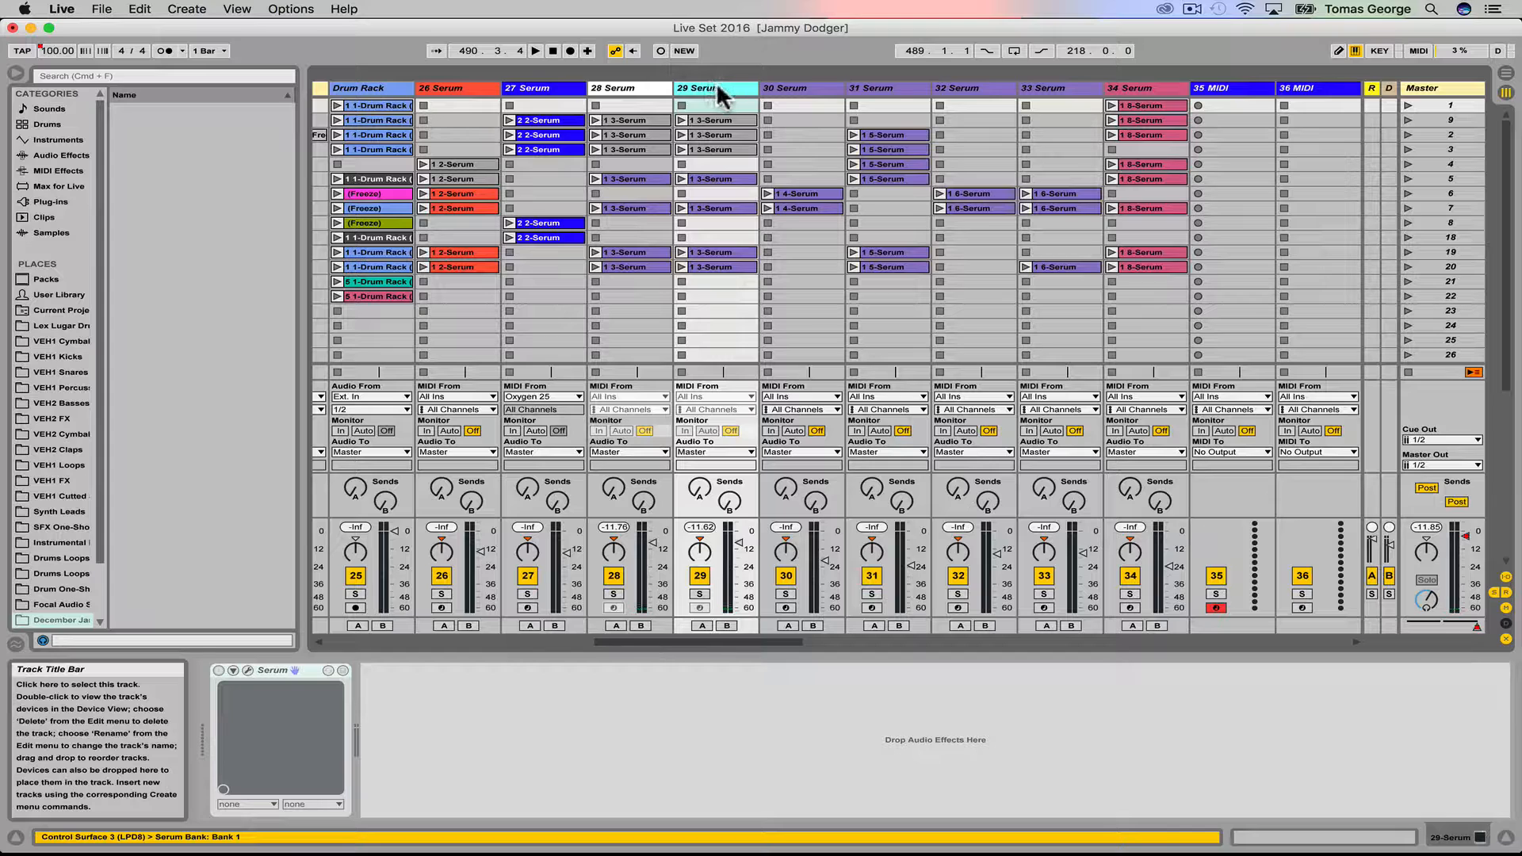
- Rename the original and copy to 'Serum f1' and move the copy to track 34
right_click(715, 89)
text( f1)
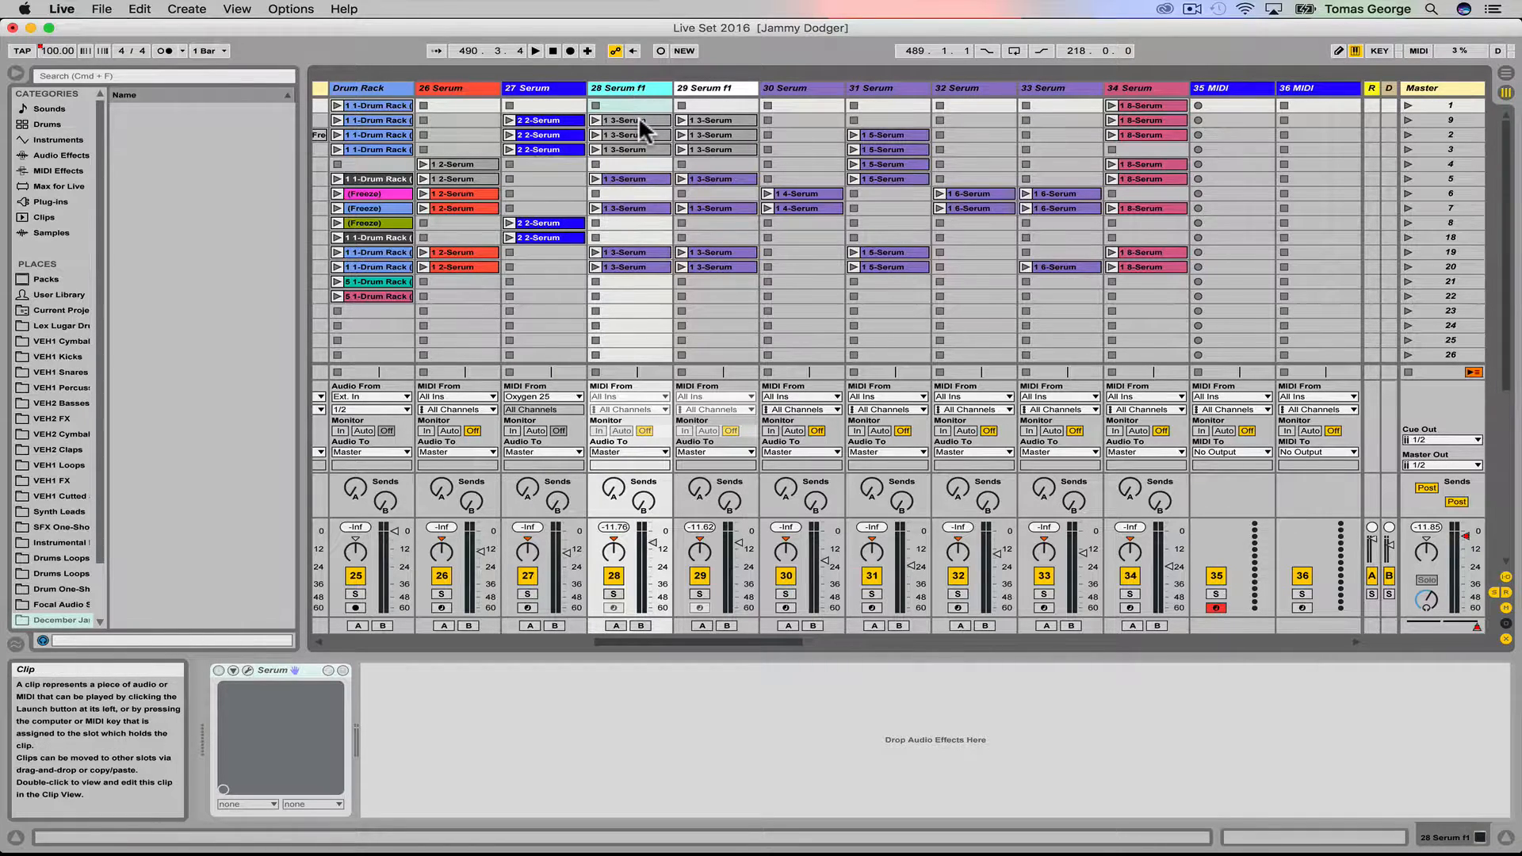
click(715, 89)
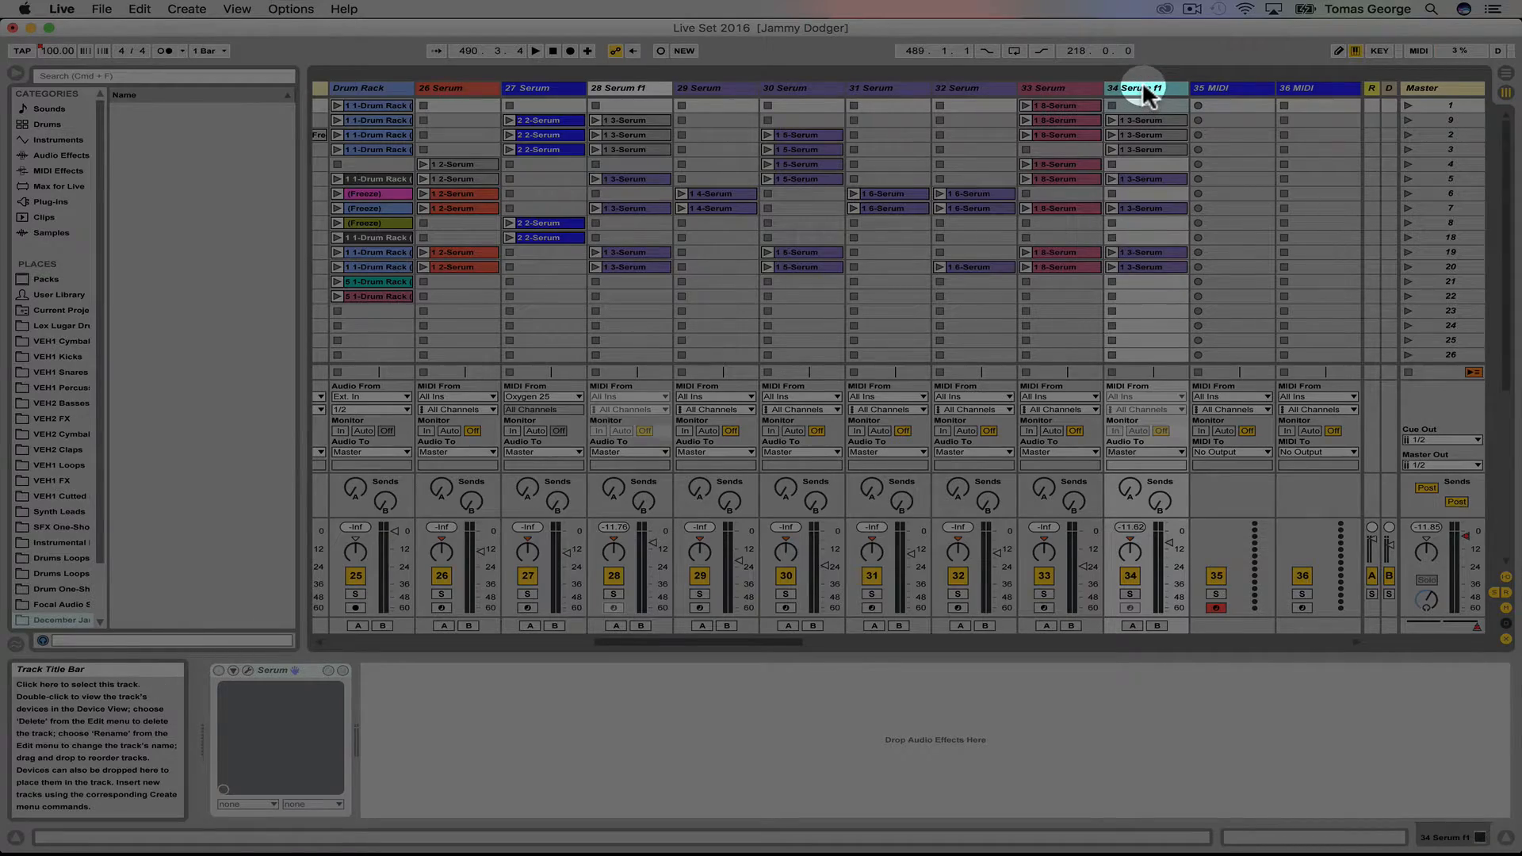
right_click(1140, 89)
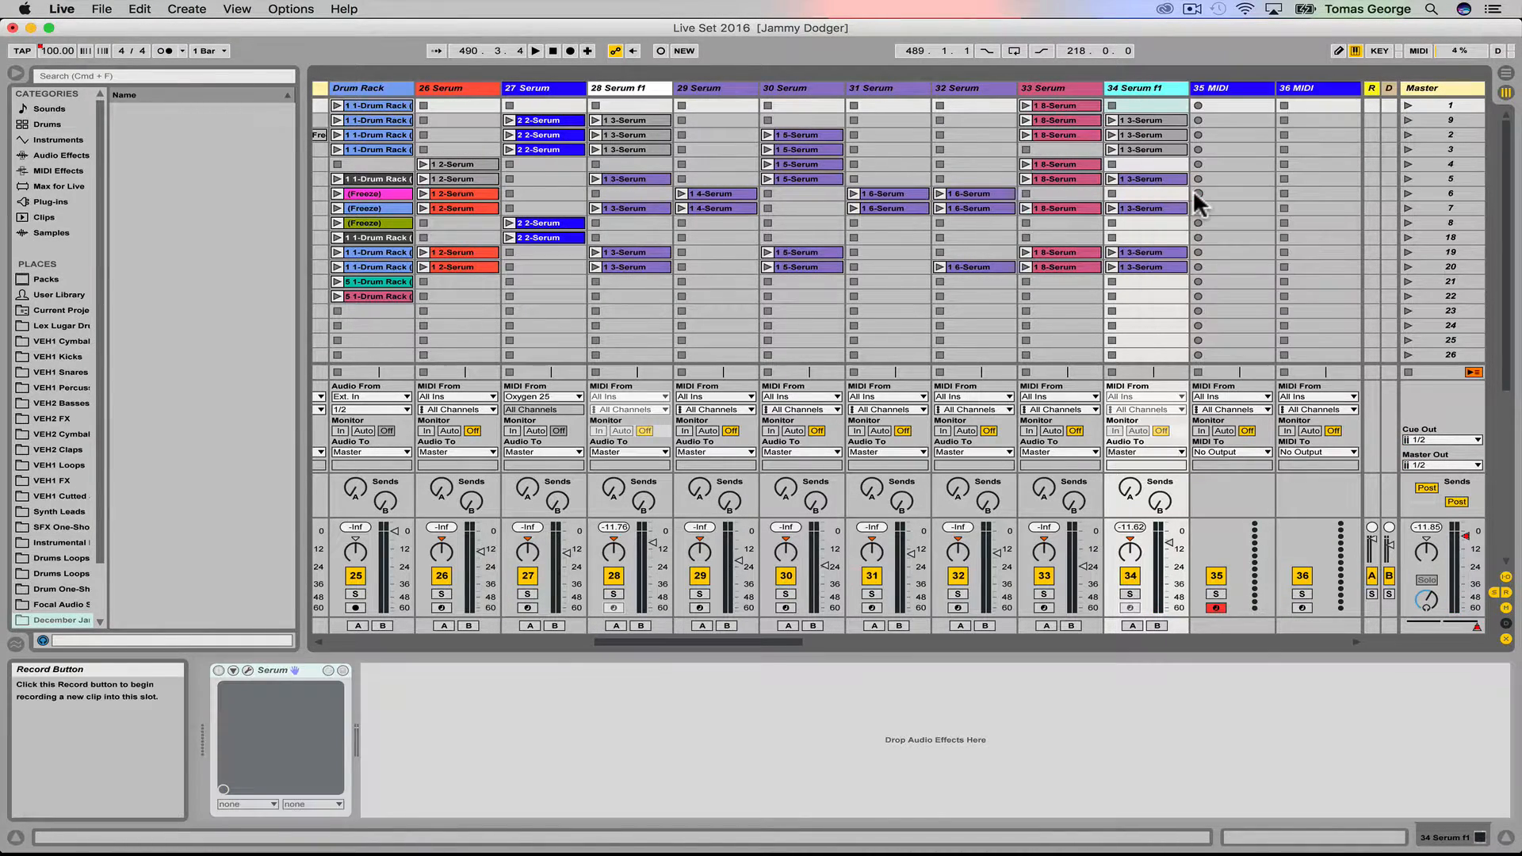
click(630, 88)
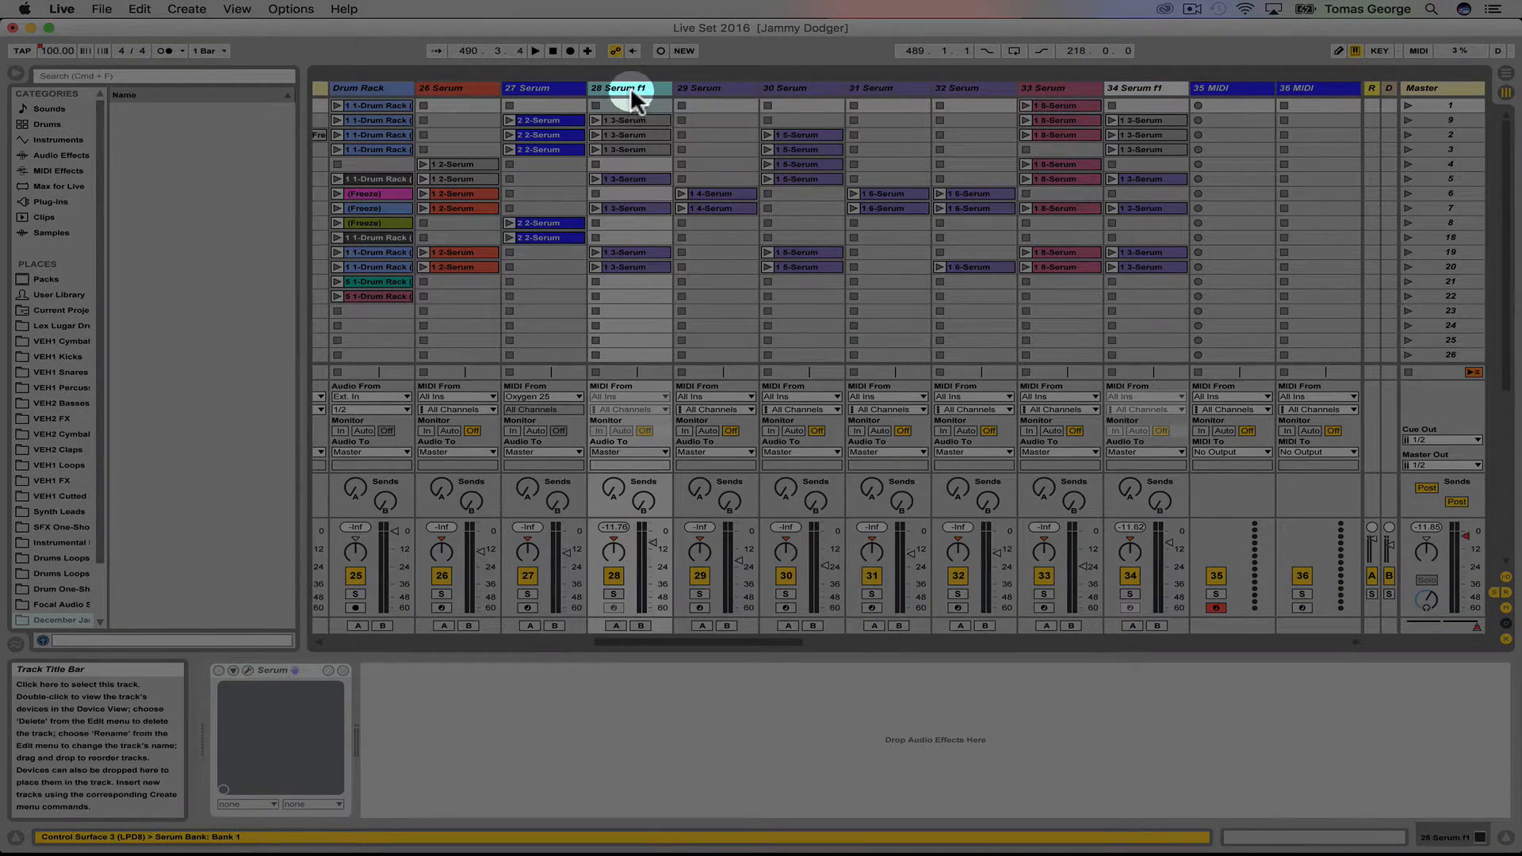
- Freeze and flatten 28 Serum f1 into an audio track of frozen 1 3-Serum clips
right_click(630, 89)
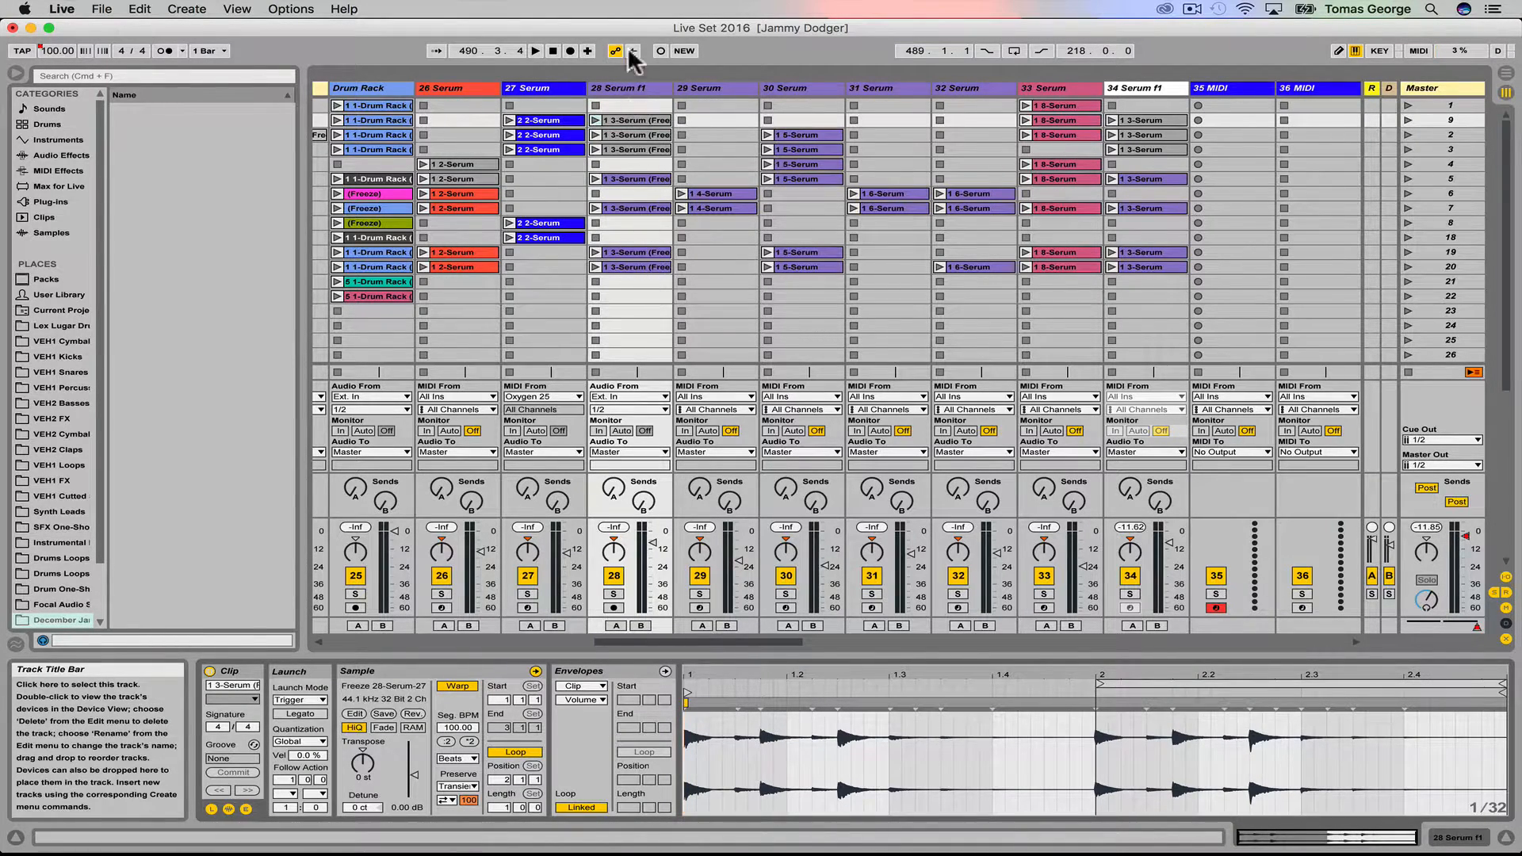
click(621, 88)
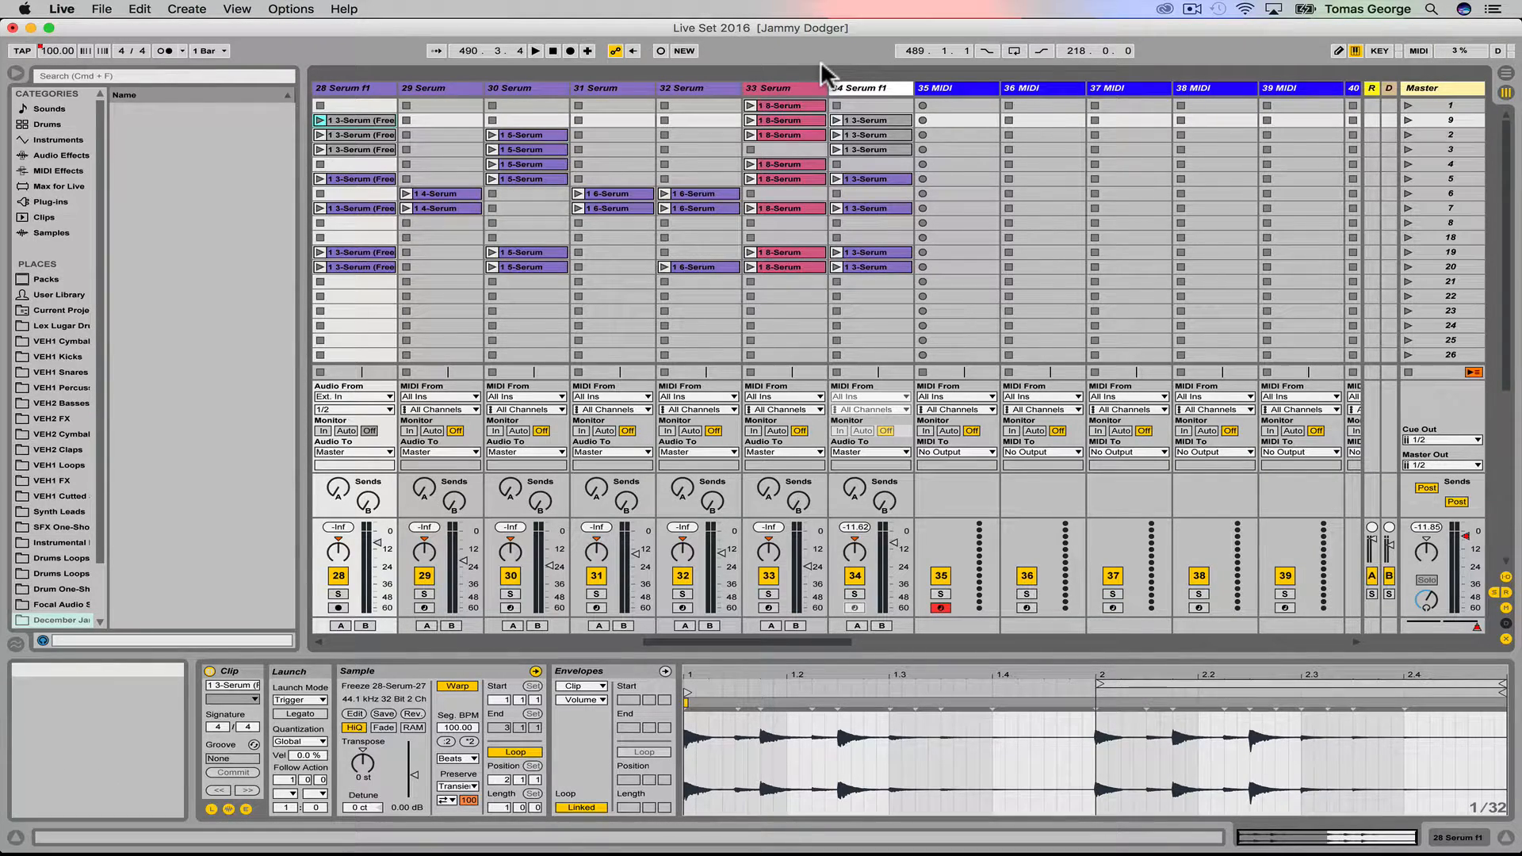
mouse_move(855, 206)
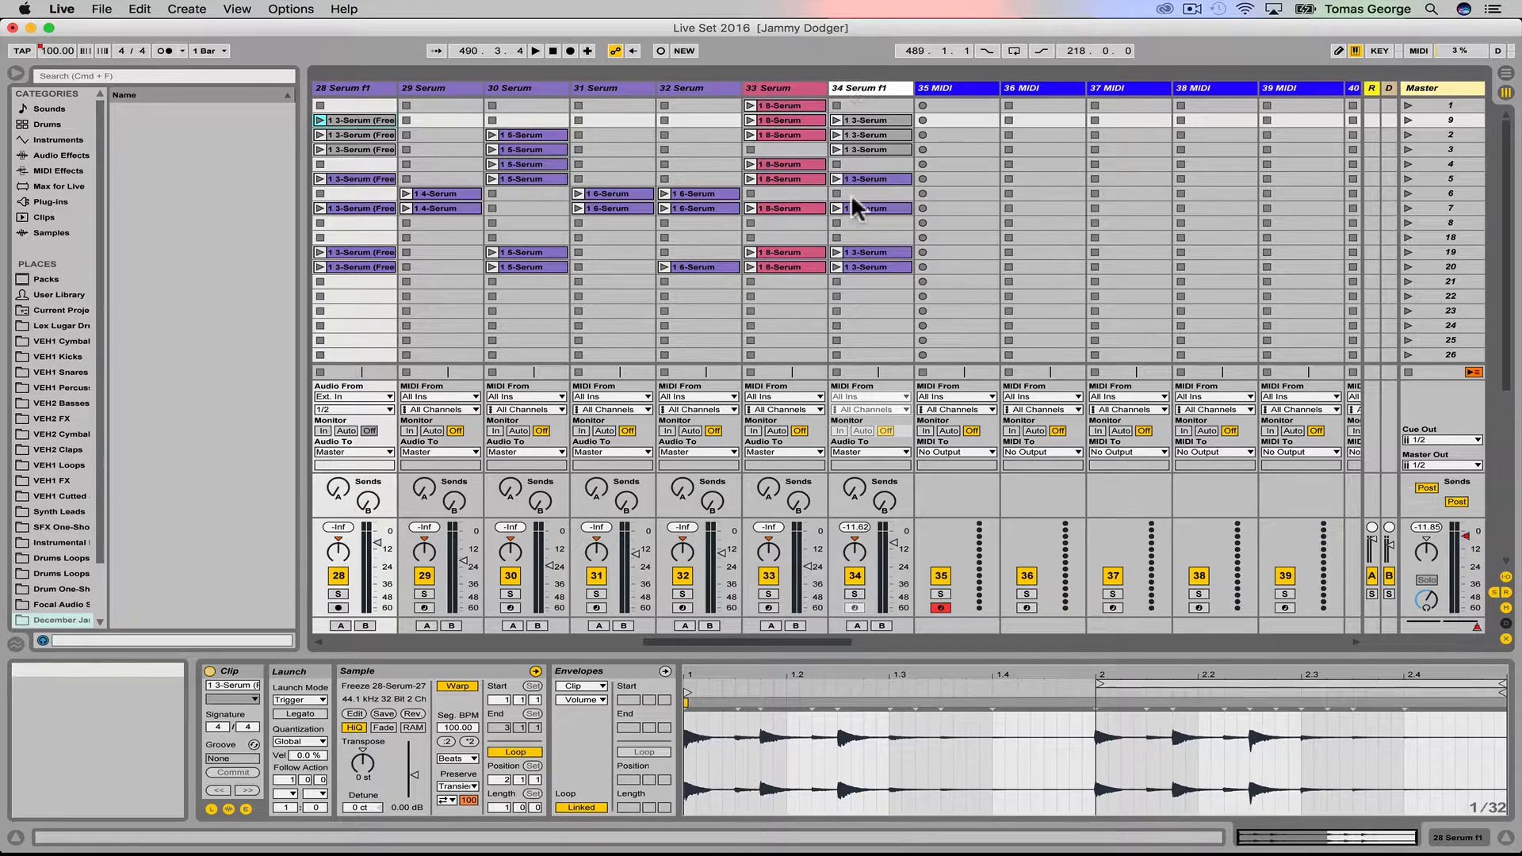
mouse_move(869, 78)
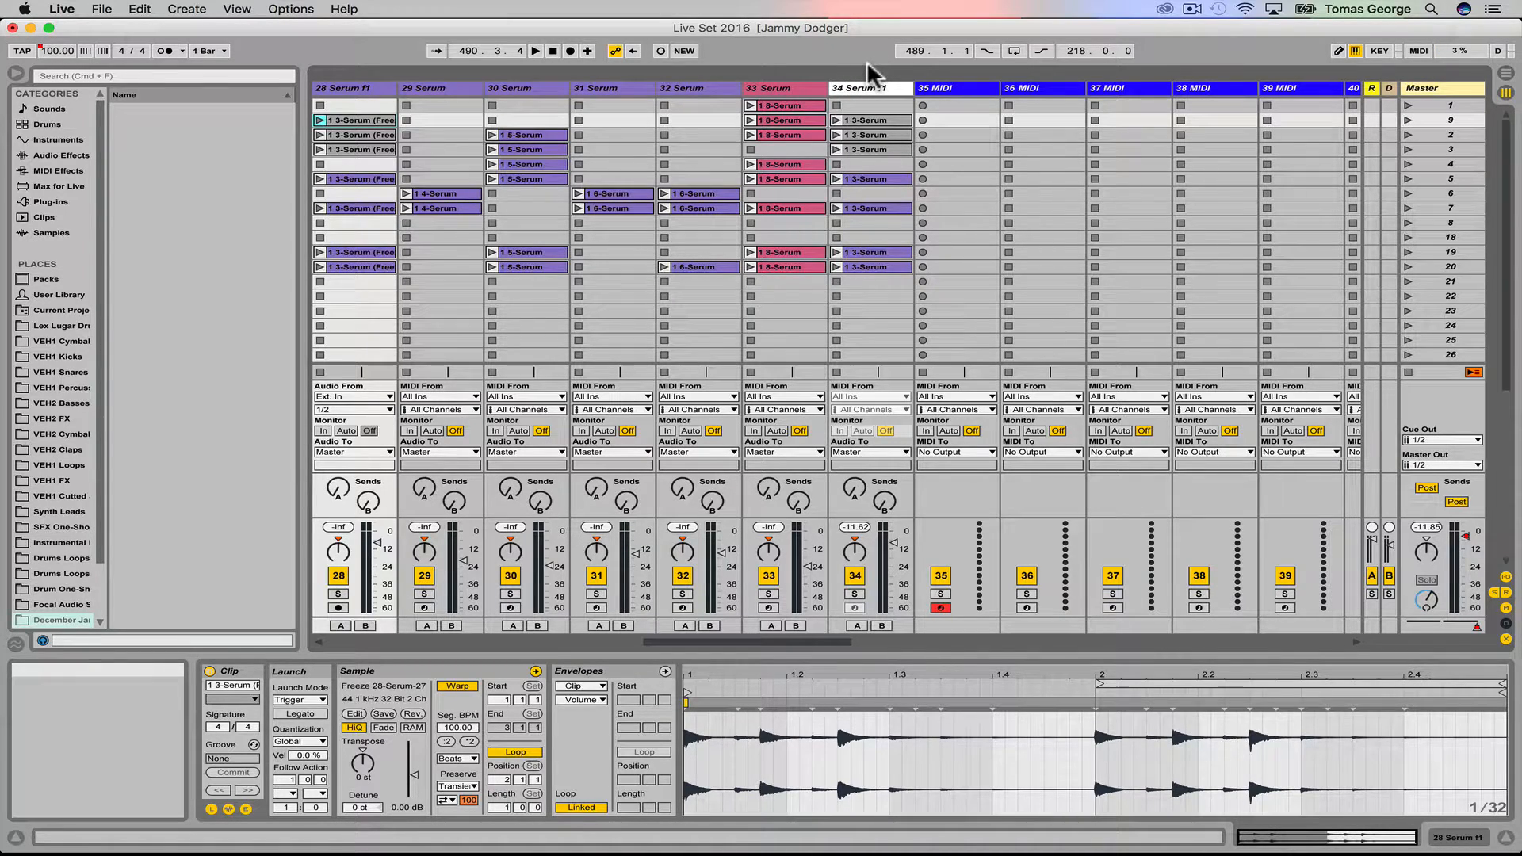